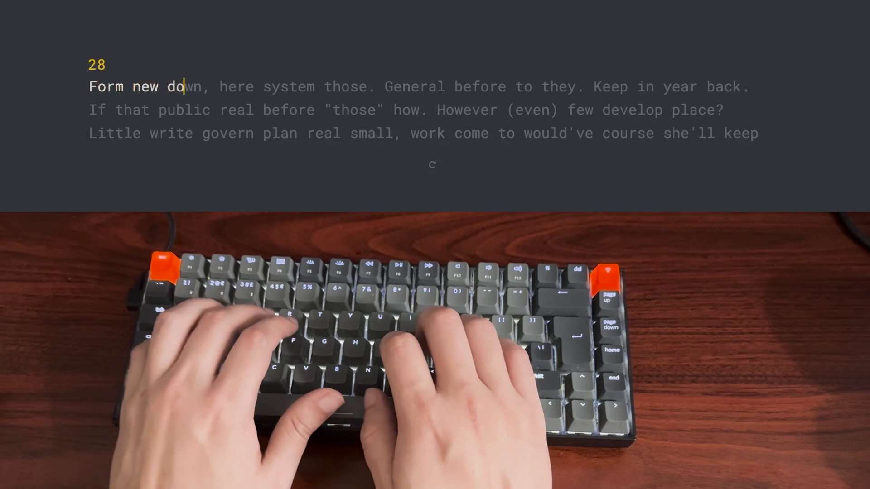
Step: Navigate via the Extras collection to the Imprint product page and review its options
text(wn, here sy)
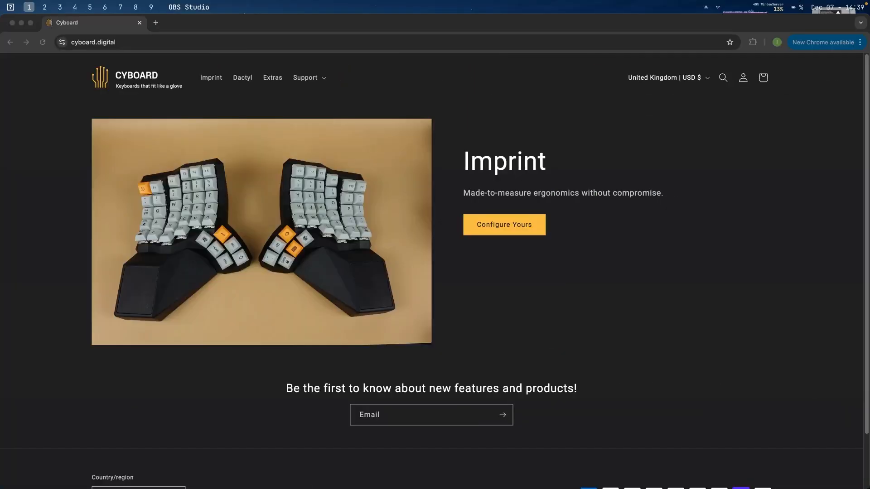
mouse_move(377, 154)
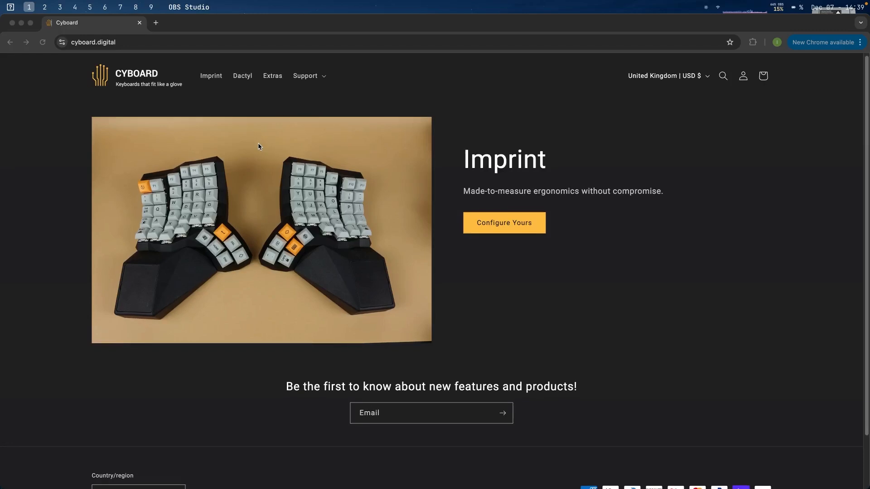
scroll(down, 3)
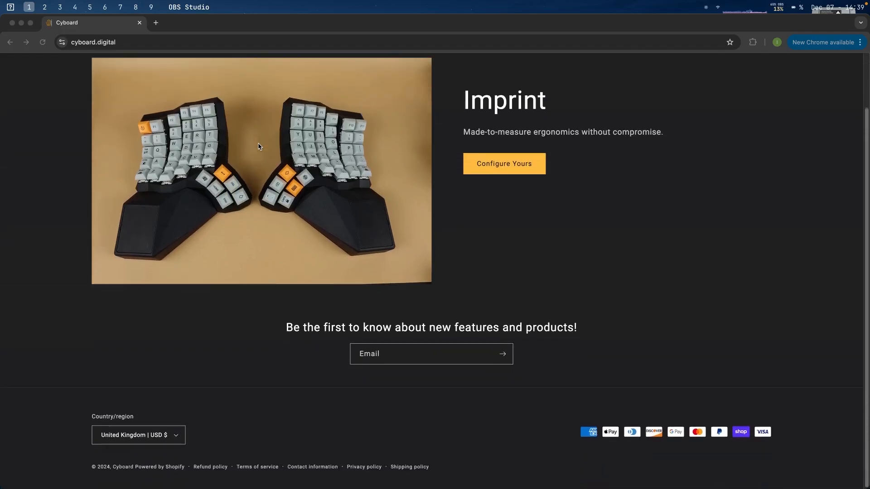
click(272, 78)
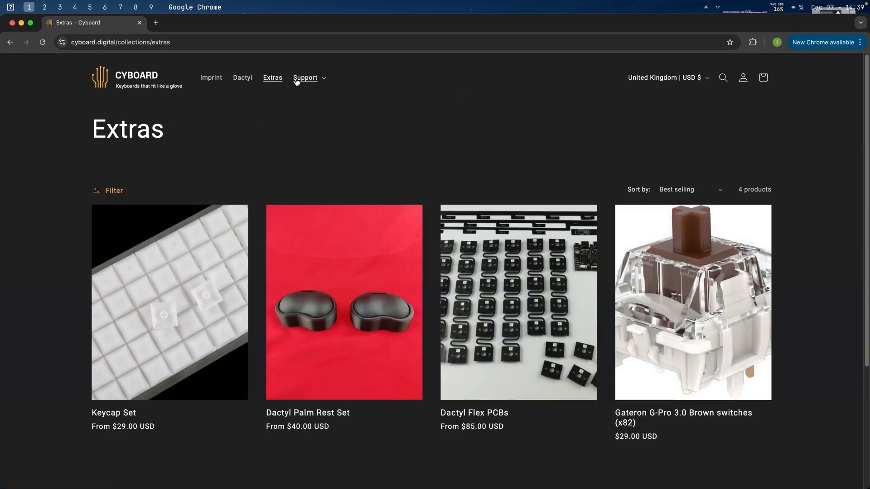
click(211, 77)
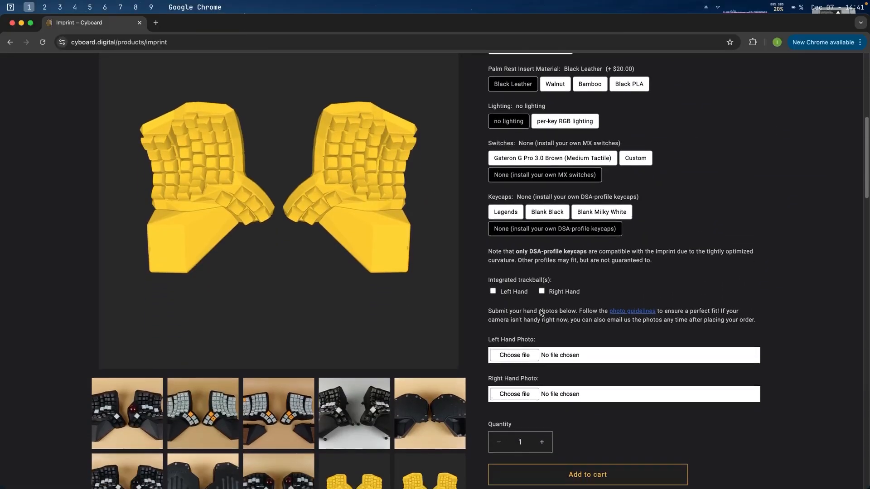
scroll(down, 3)
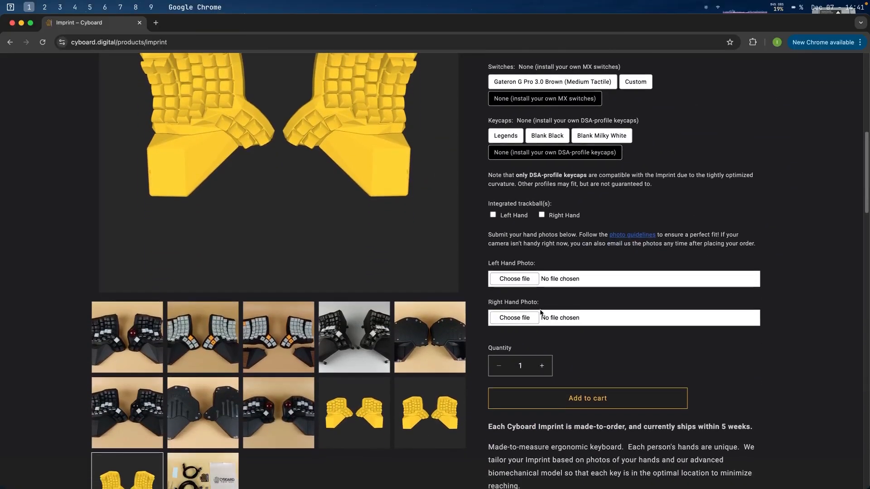
scroll(up, 3)
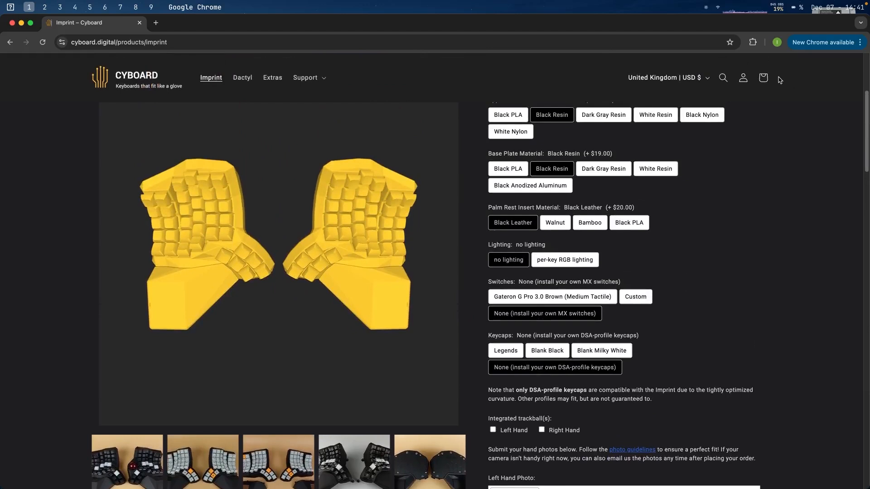
mouse_move(244, 85)
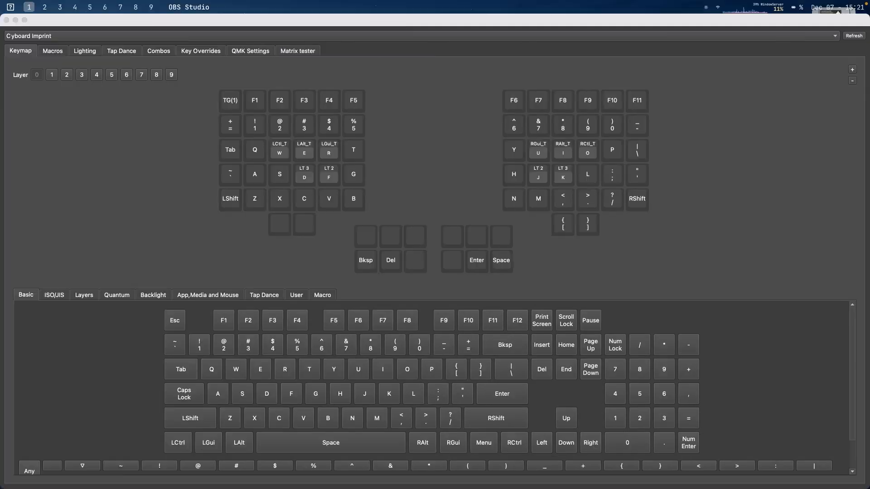
mouse_move(741, 326)
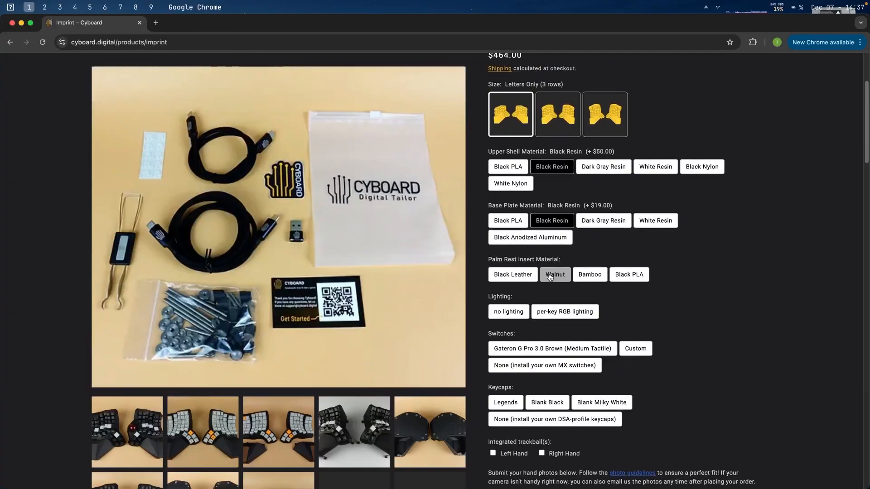
Step: Select a palm rest insert material and the per-key RGB lighting option for the Imprint
click(513, 274)
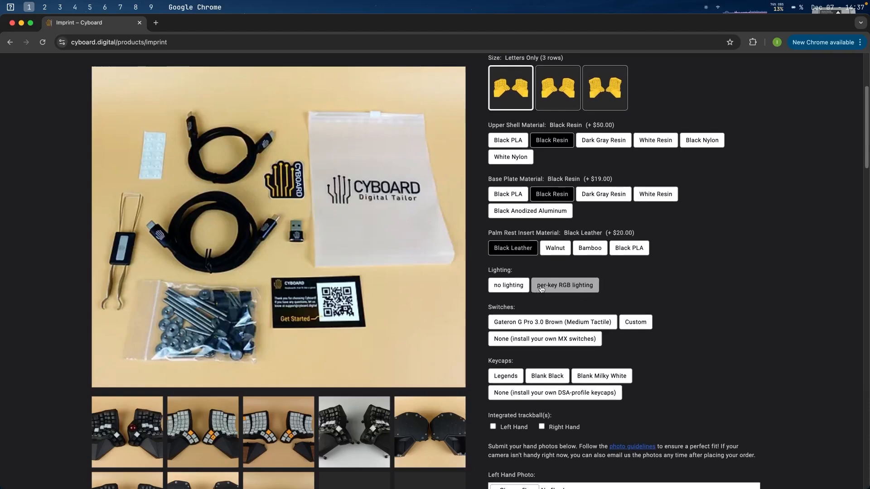
click(508, 285)
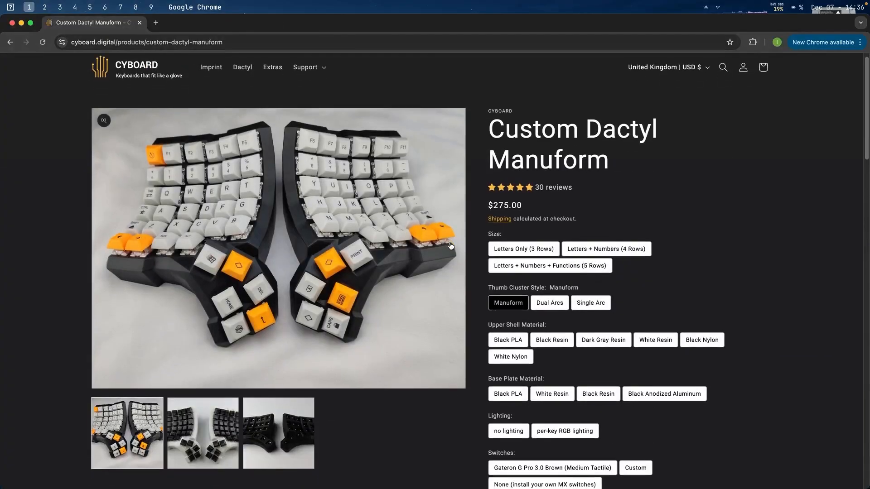
Step: View the third Dactyl Manuform product photo, then return to the Imprint product page
scroll(down, 3)
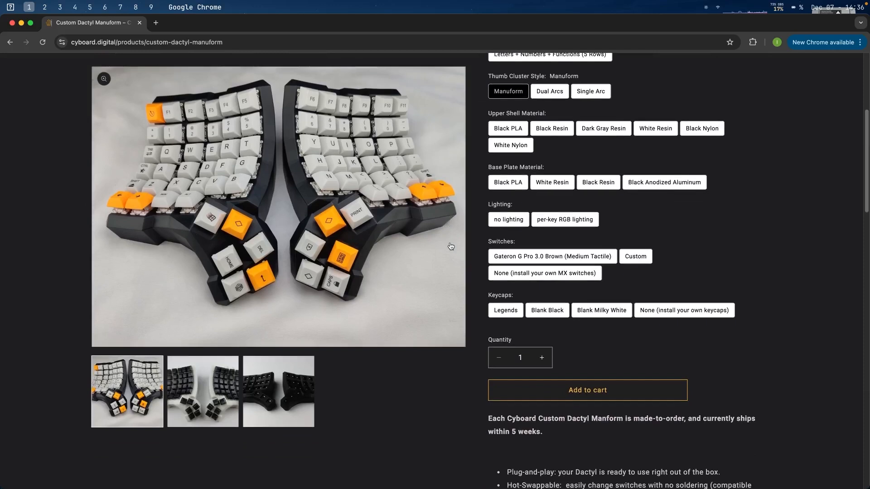
scroll(down, 3)
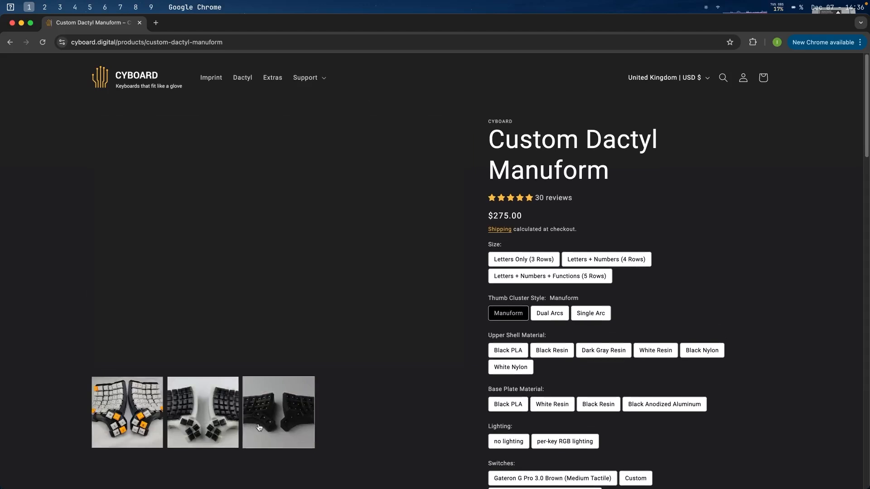
click(127, 413)
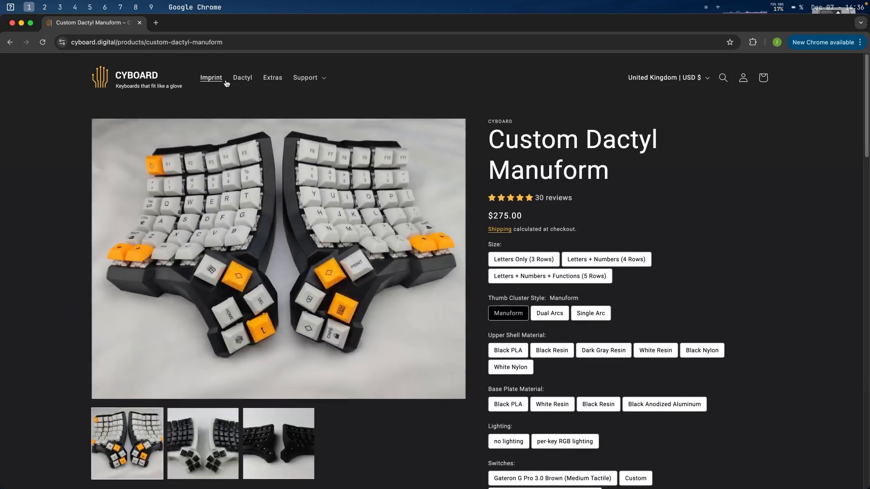
click(210, 78)
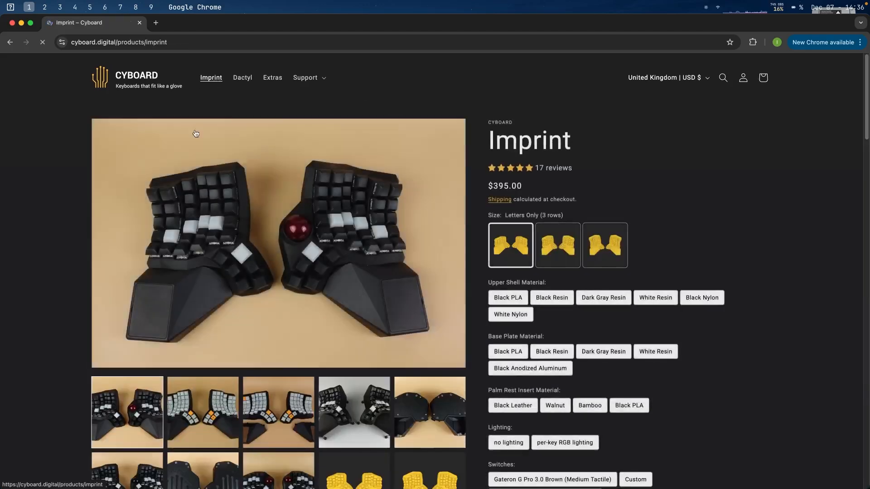